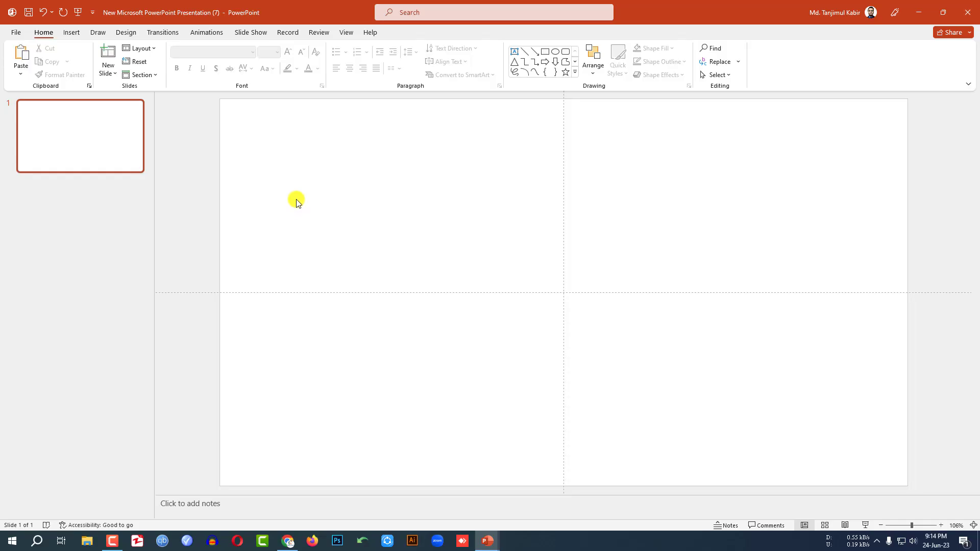
- Insert the karst bay photo from this device, crop it, and enlarge it to fill the slide
left_click(70, 32)
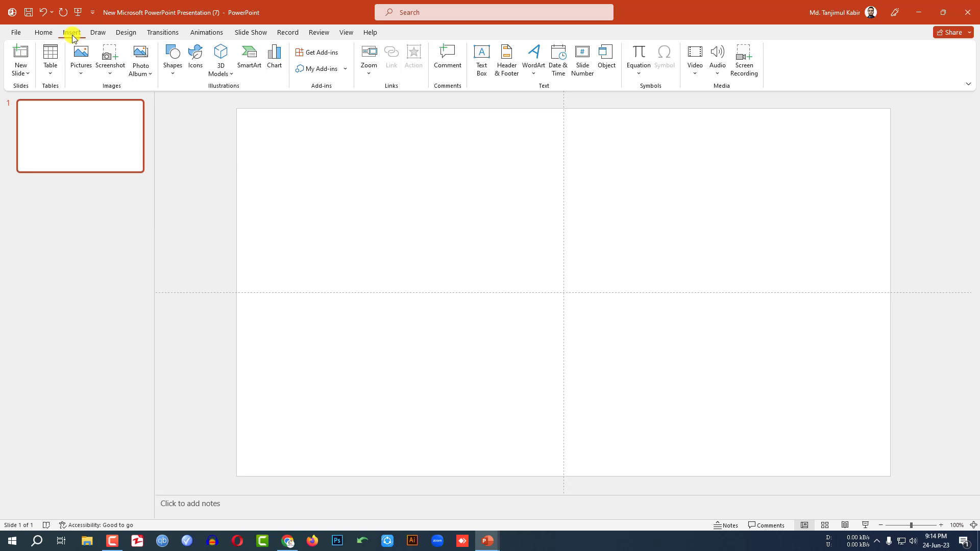
left_click(81, 59)
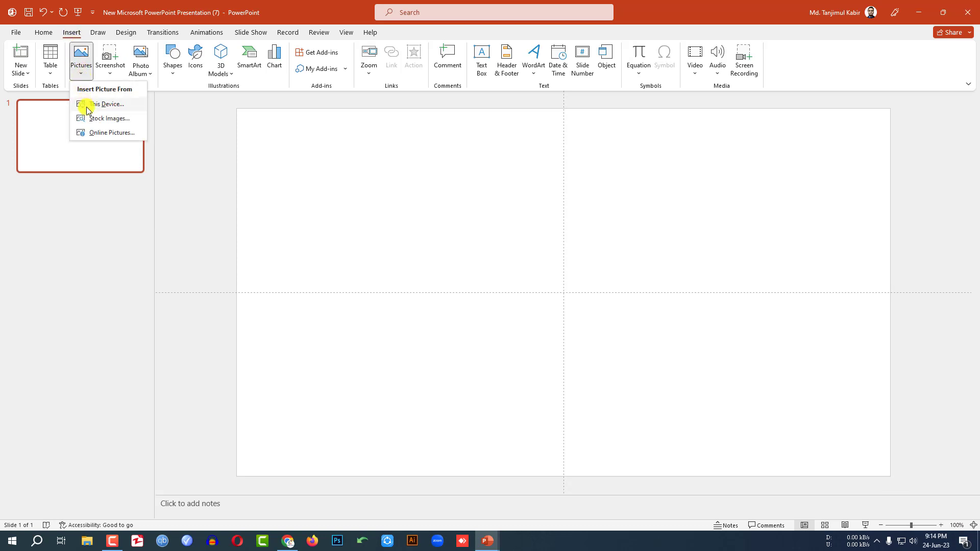
left_click(110, 104)
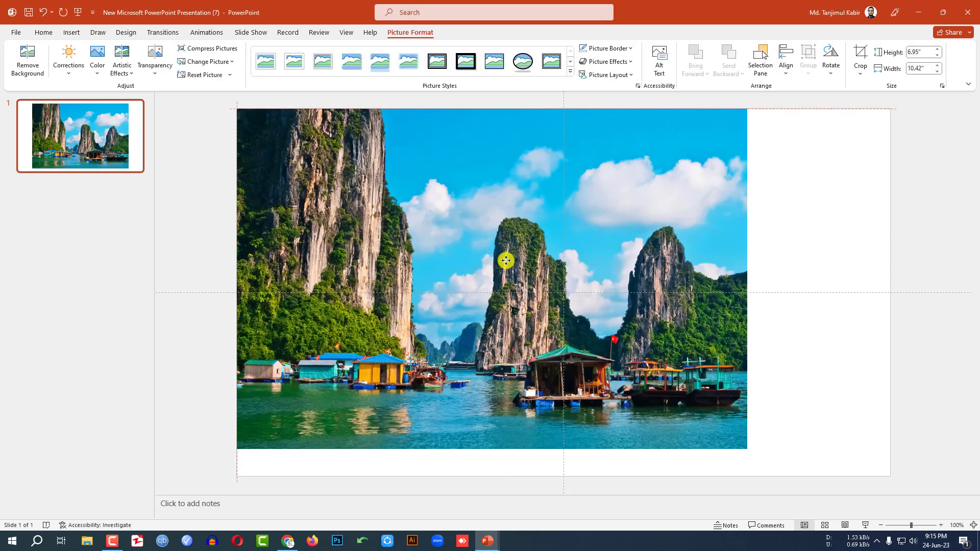
left_click(859, 60)
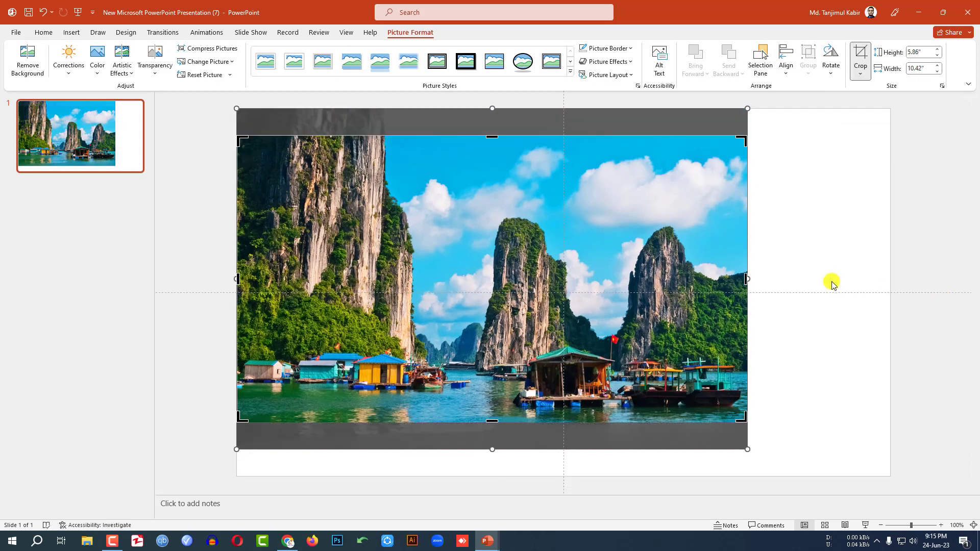
left_click(859, 61)
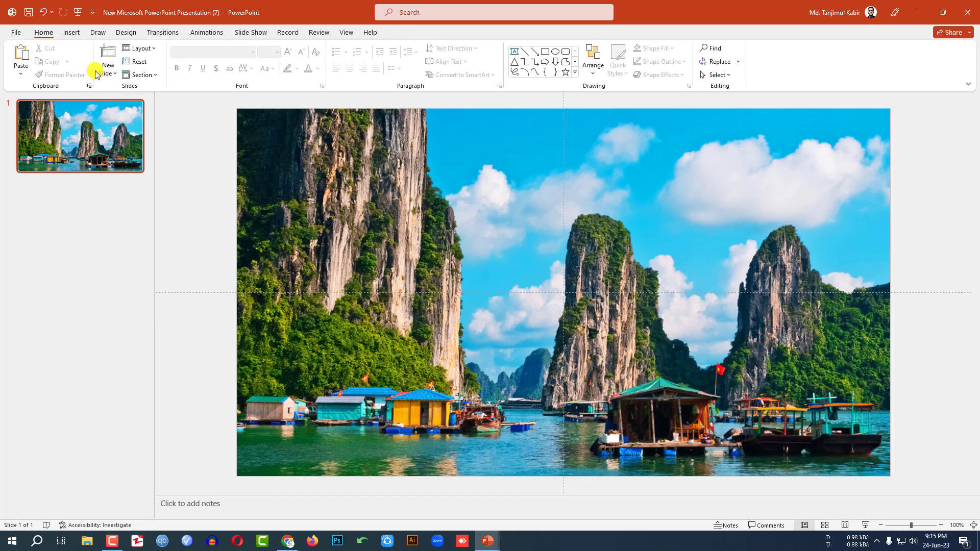
- Add a text box titled 'HIGHLIGTING AREAS OF AN IMAGE' in larger bold white font
left_click(172, 56)
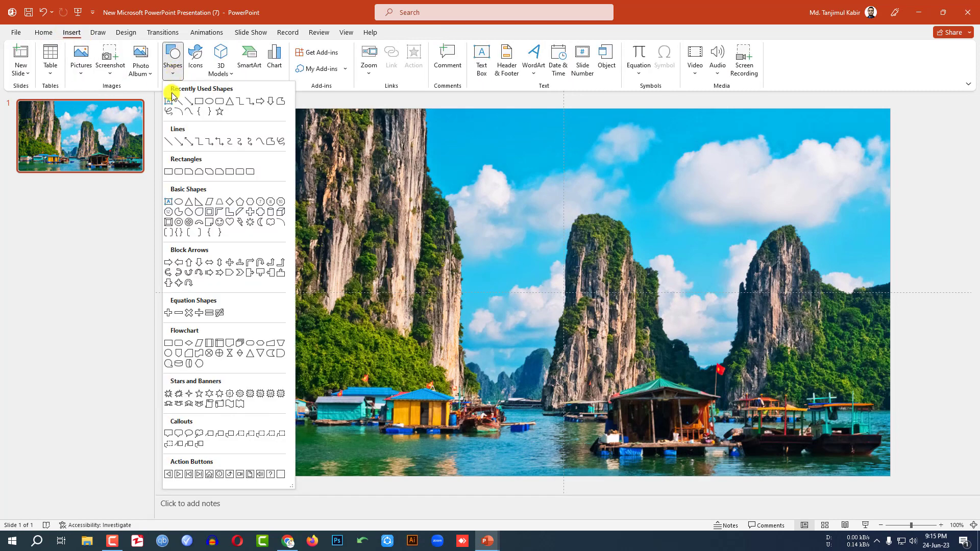
left_click(481, 59)
type("HIGHLIGHTING AREAS OF AN IMAGE")
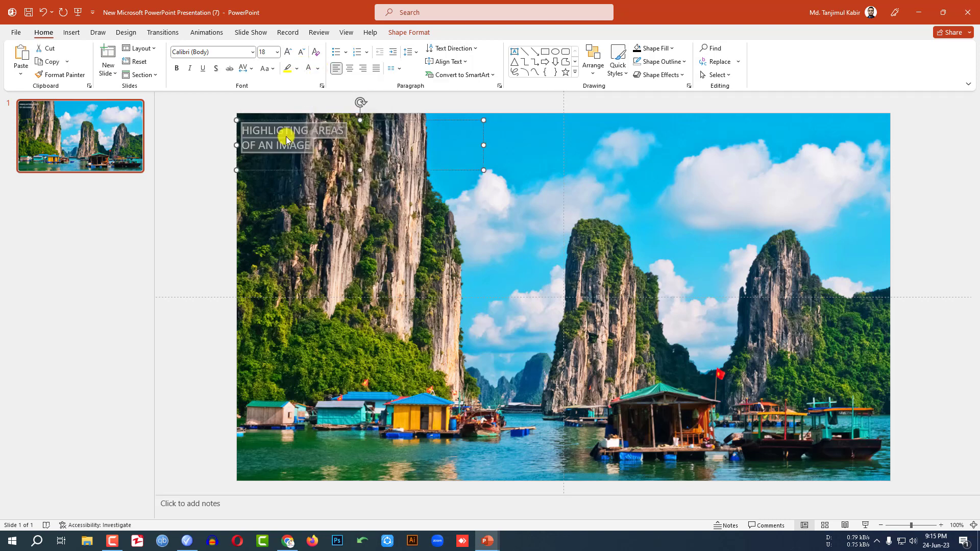
left_click(209, 52)
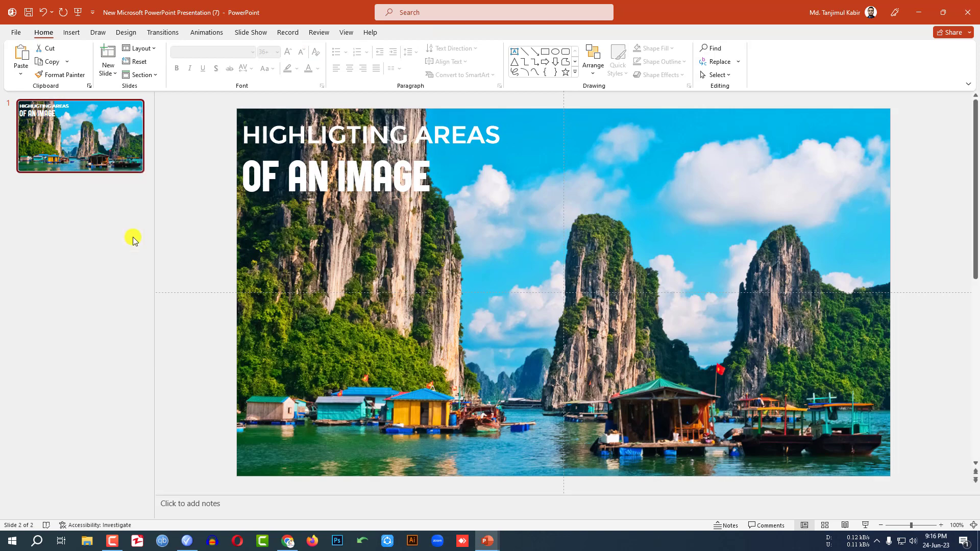
- Replace slide 2's title with 'PLACE TO VISIT' set in the Team A font
left_click(350, 177)
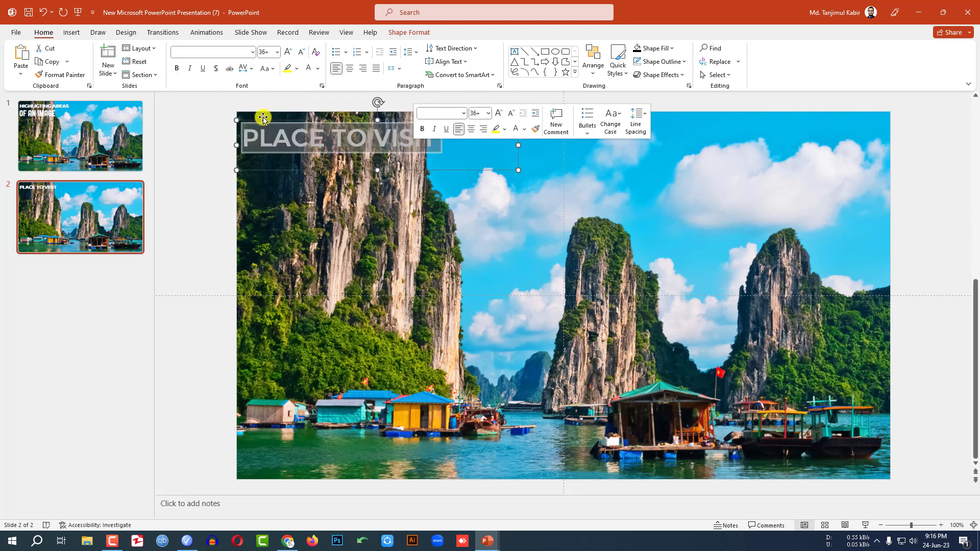
left_click(288, 52)
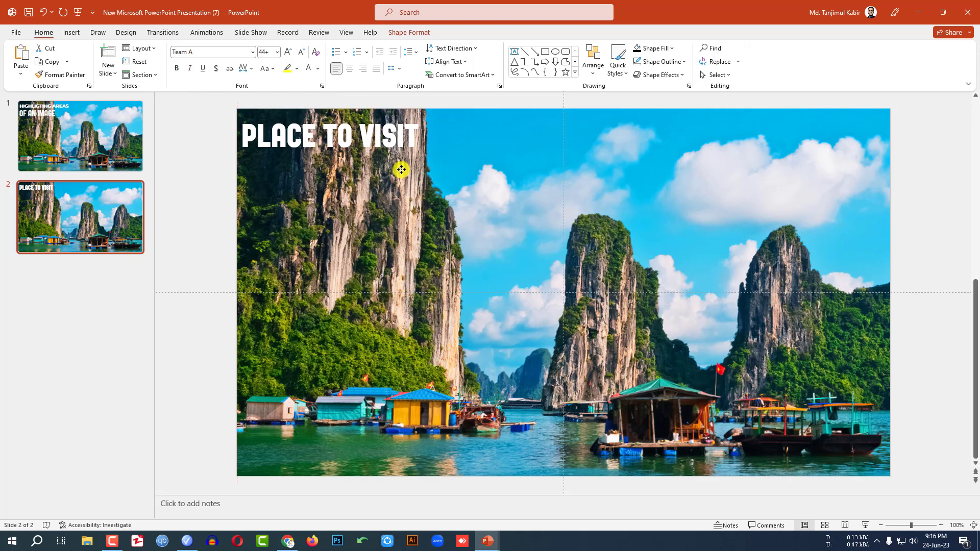
left_click(71, 32)
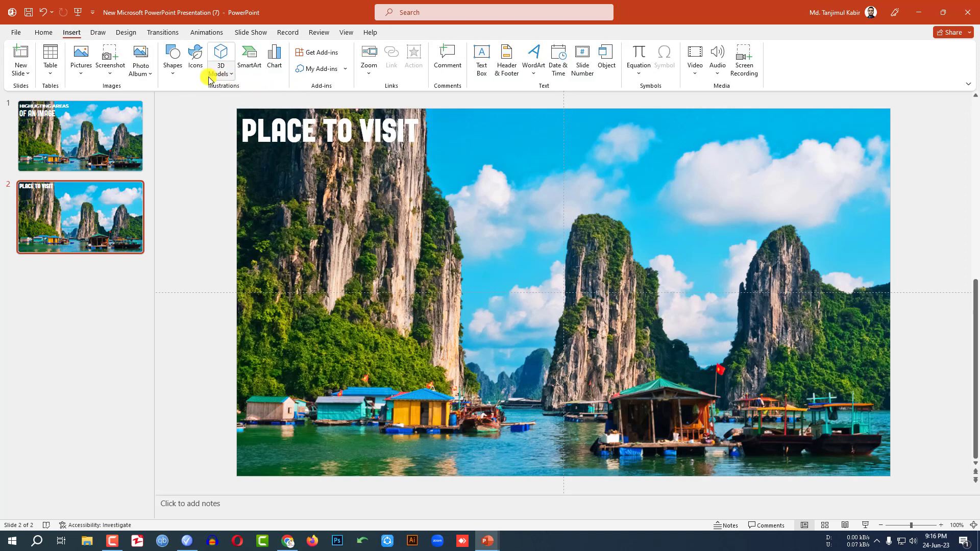
- Draw an outline-free blue circle and position copies over the cliffs, peak, right hill and houses
left_click(172, 56)
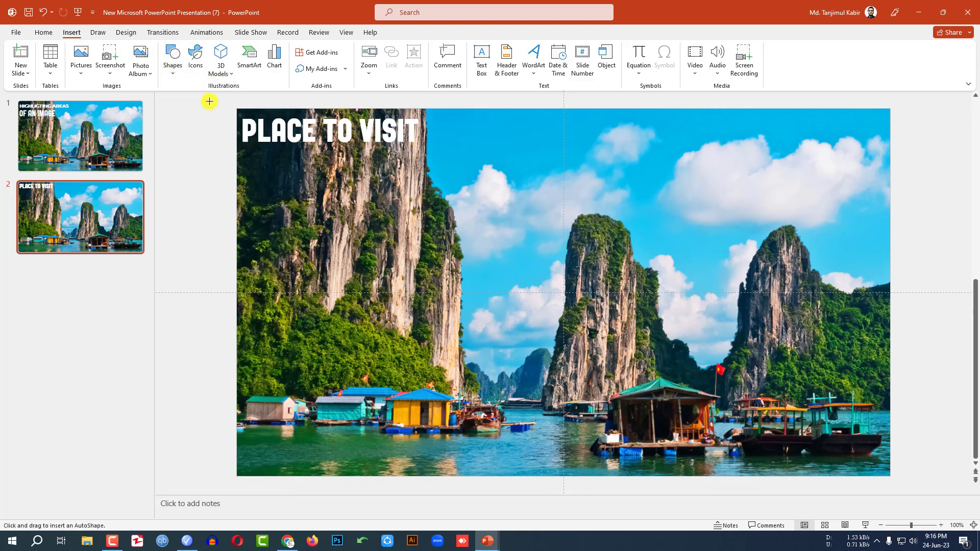
mouse_move(312, 397)
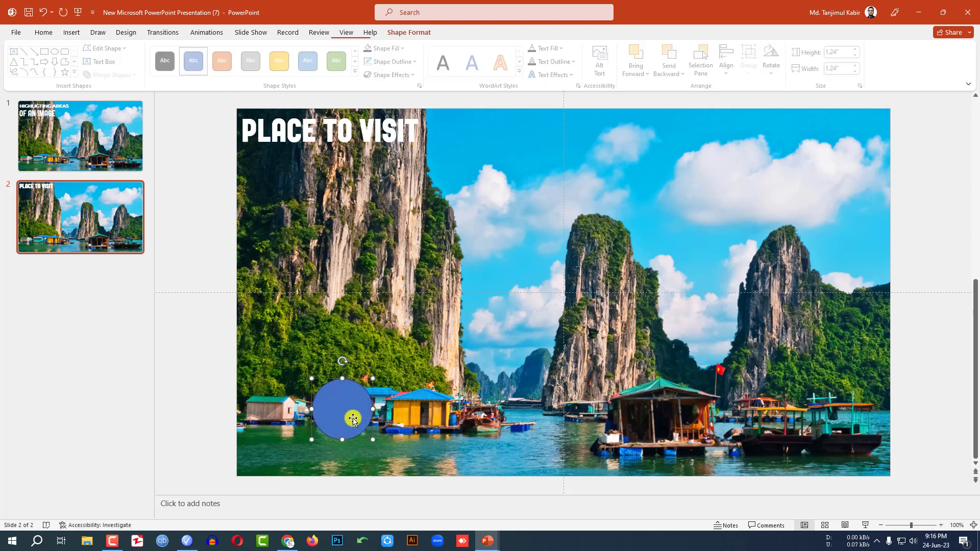
left_click(391, 61)
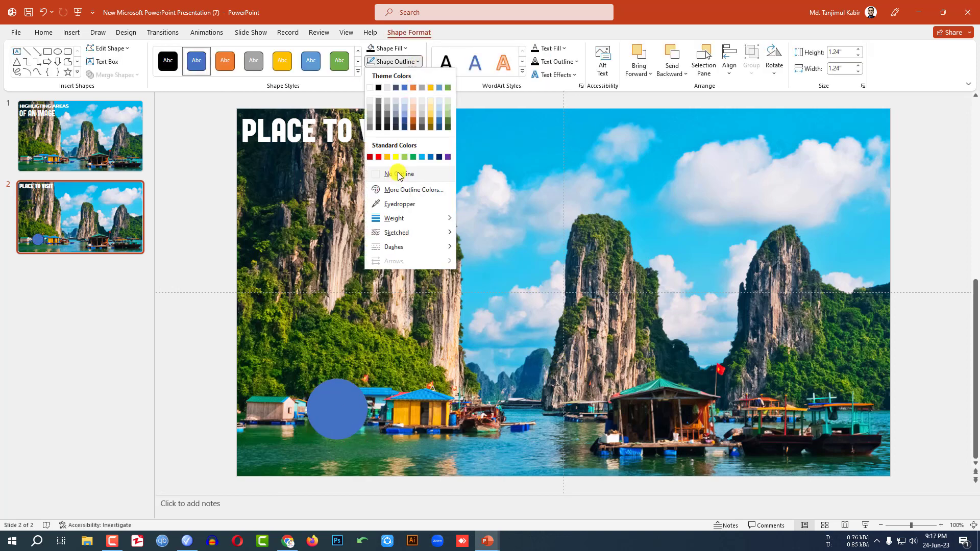
left_click(399, 173)
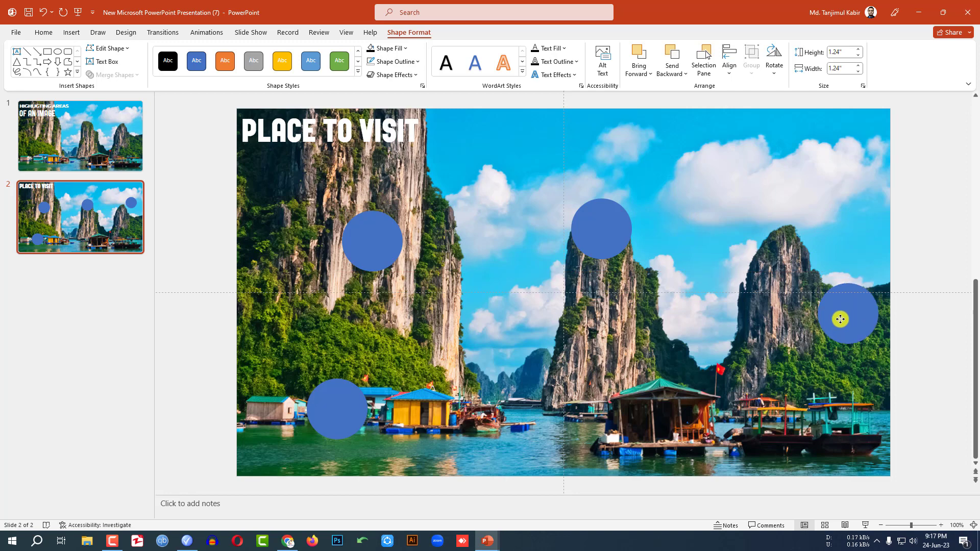
left_click(603, 229)
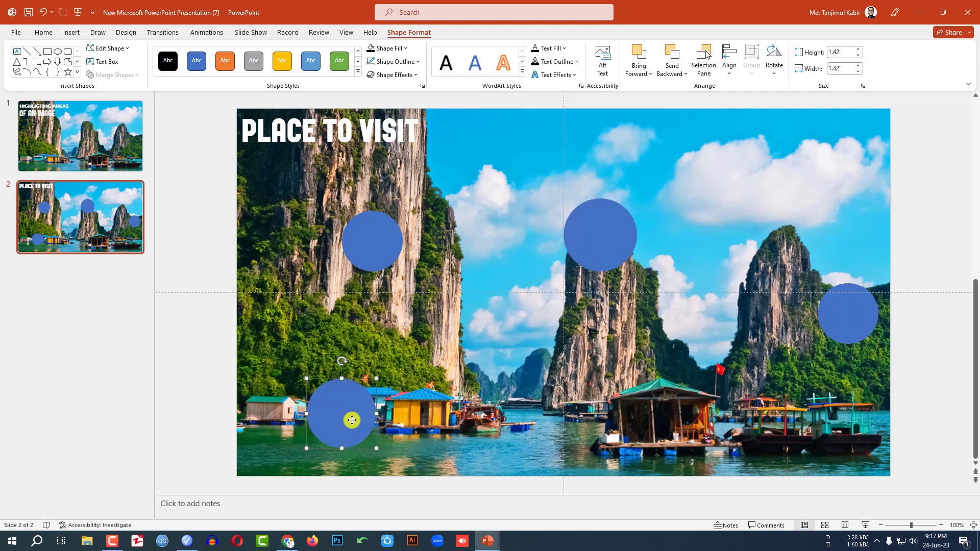
left_click(172, 59)
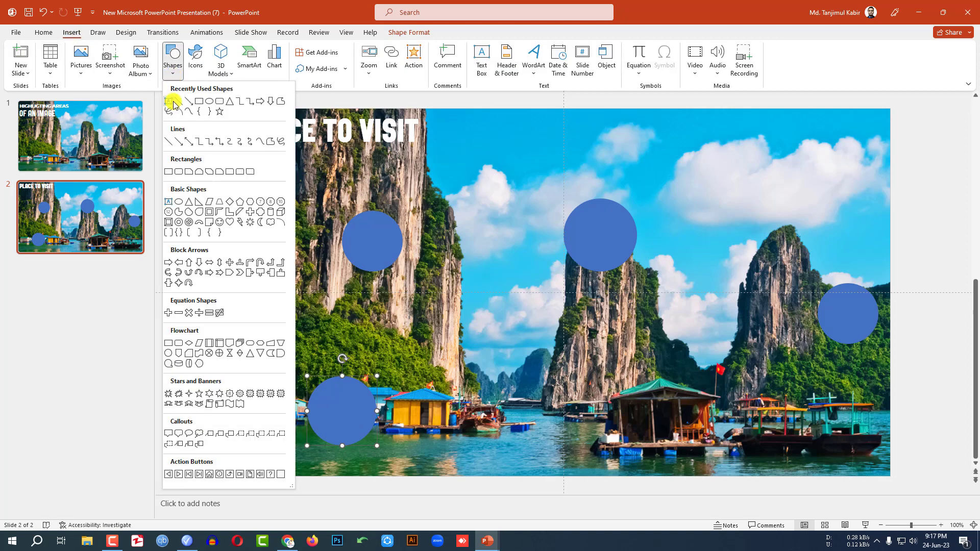
- Add bold white circle labels and retype the right-hand THE CABIN label as THE JUNGLE
left_click(482, 58)
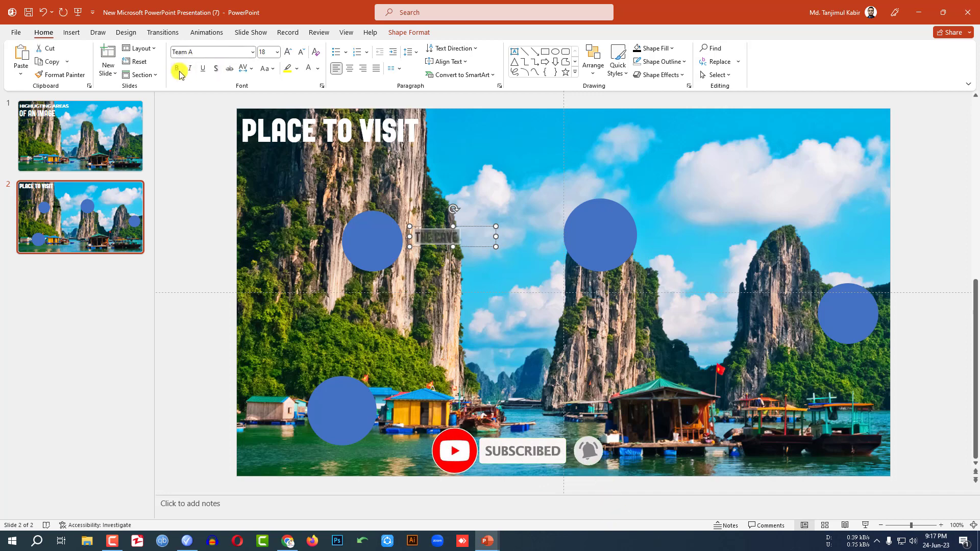
left_click(319, 69)
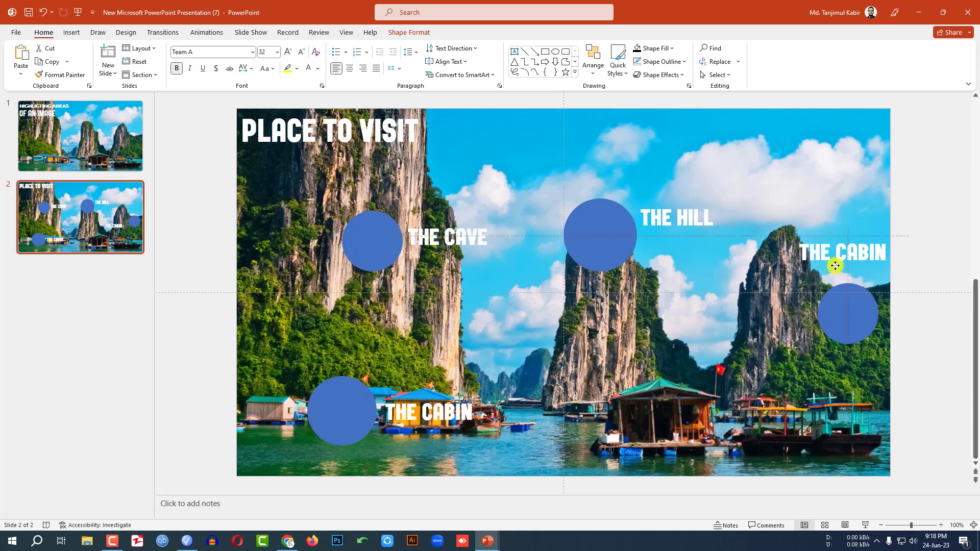
left_click(841, 265)
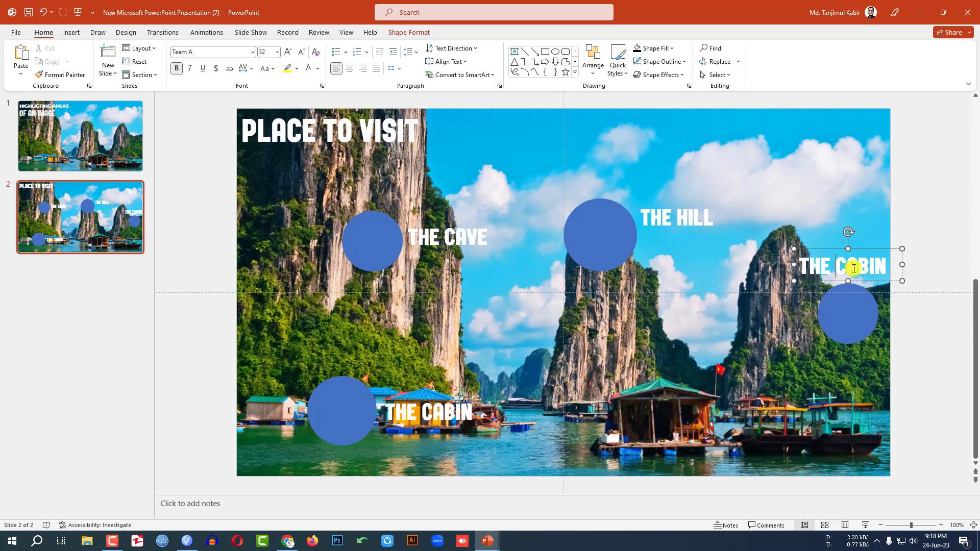
type("THE JUNGLE")
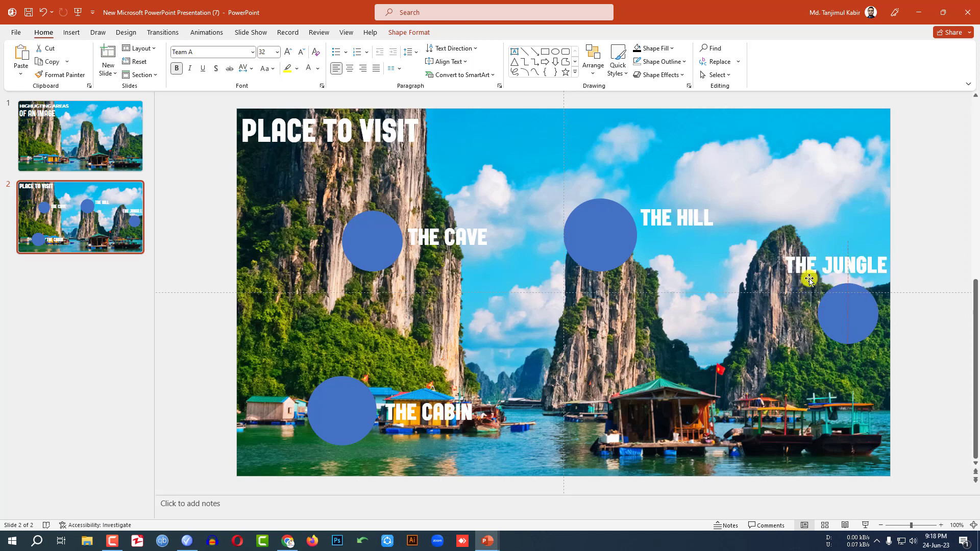
left_click(71, 32)
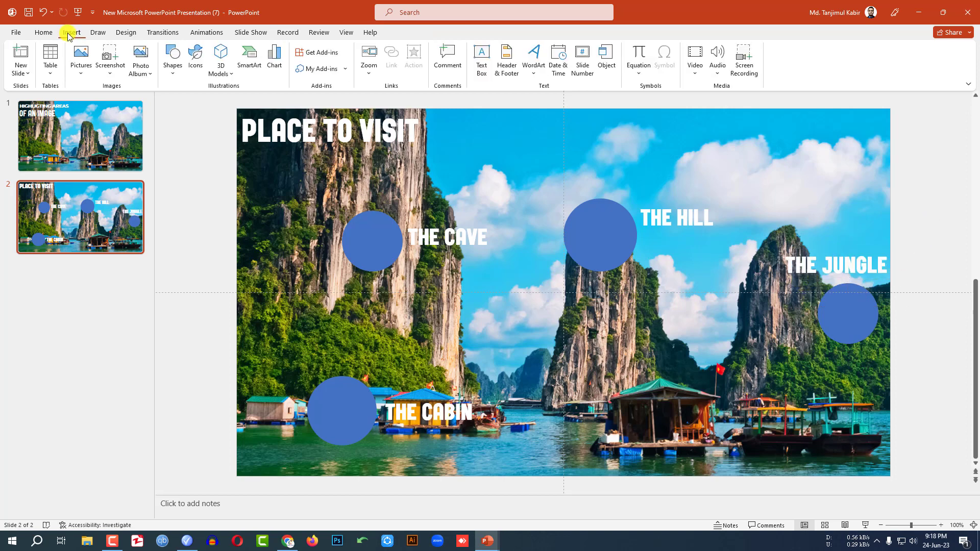
- Cover the slide with an outline-free black rectangle and send the photo to the back
left_click(172, 59)
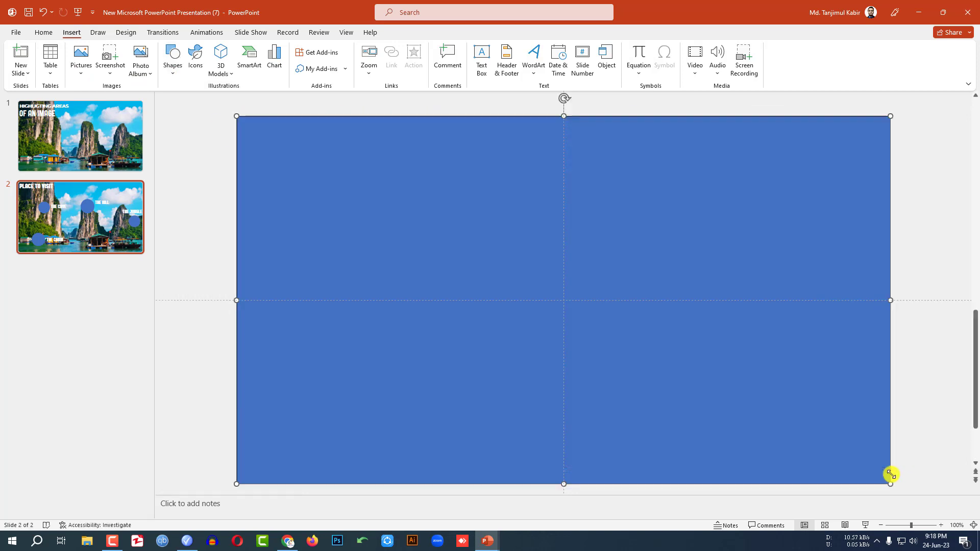
left_click(413, 61)
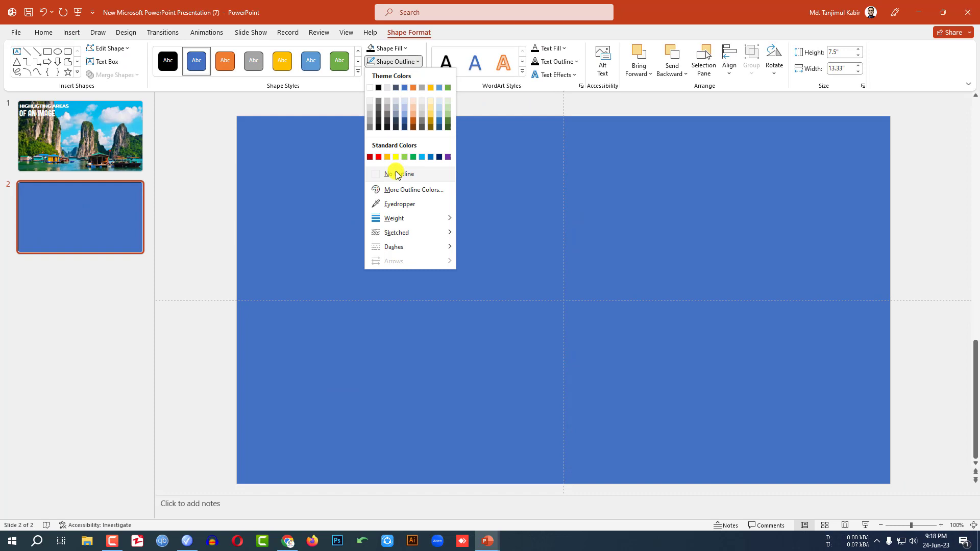
left_click(385, 48)
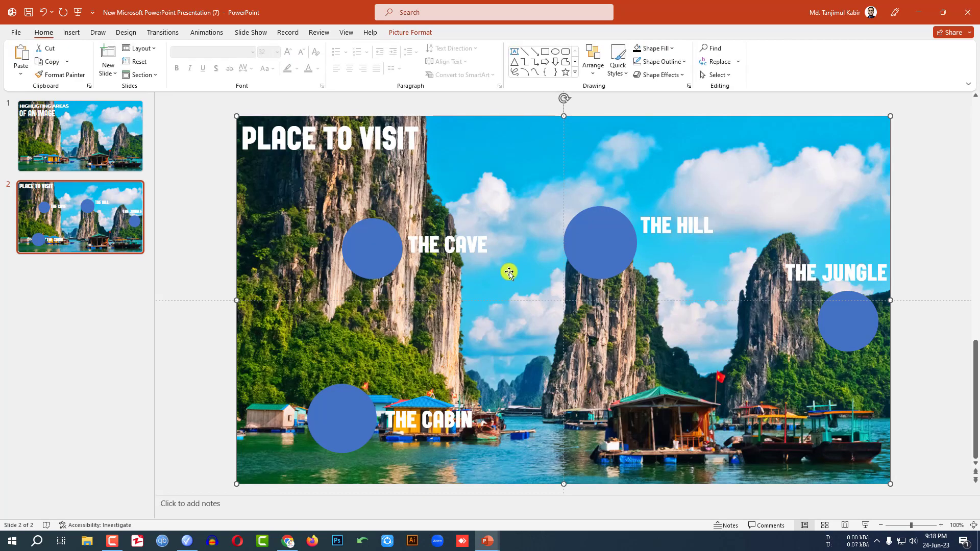
right_click(509, 272)
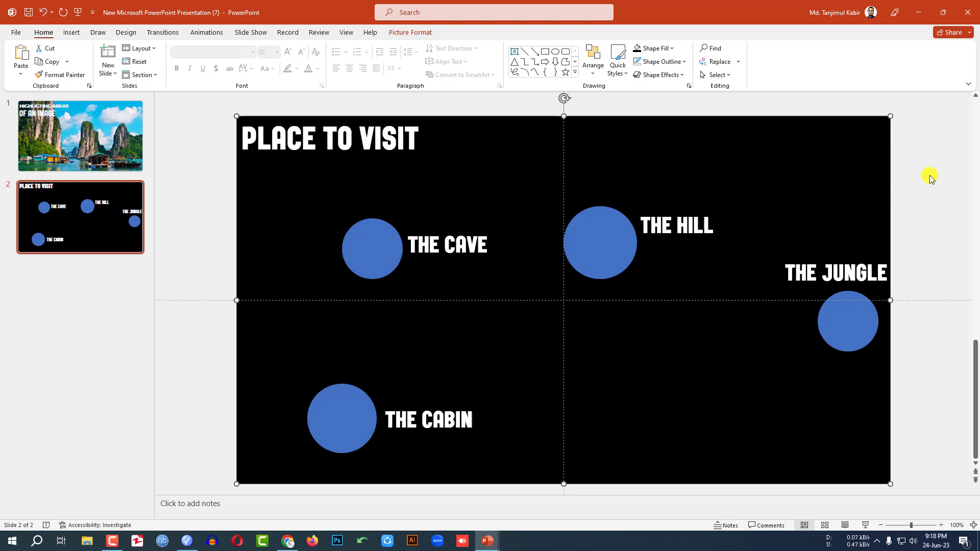
- Give the circles a slide background fill and set the black overlay's fill transparency to 40%
left_click(598, 242)
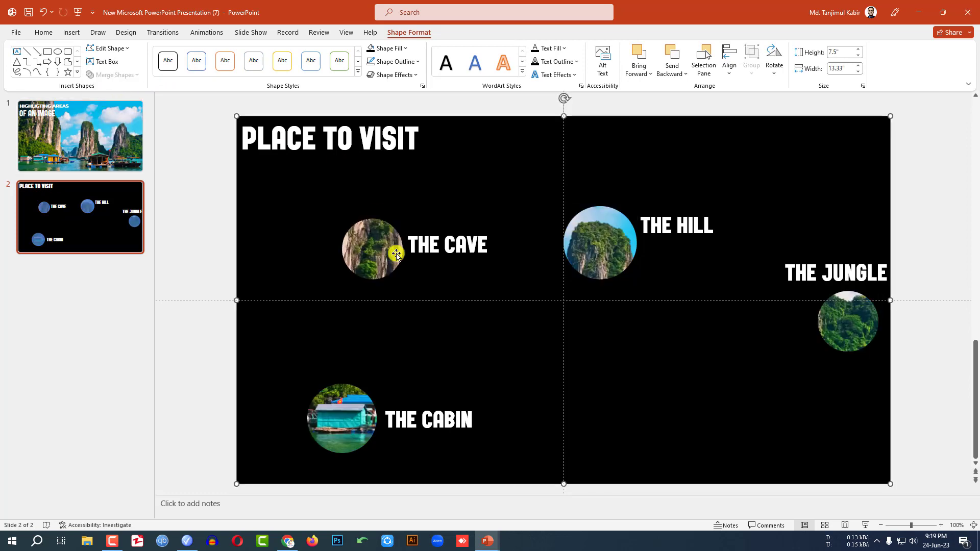
mouse_move(456, 124)
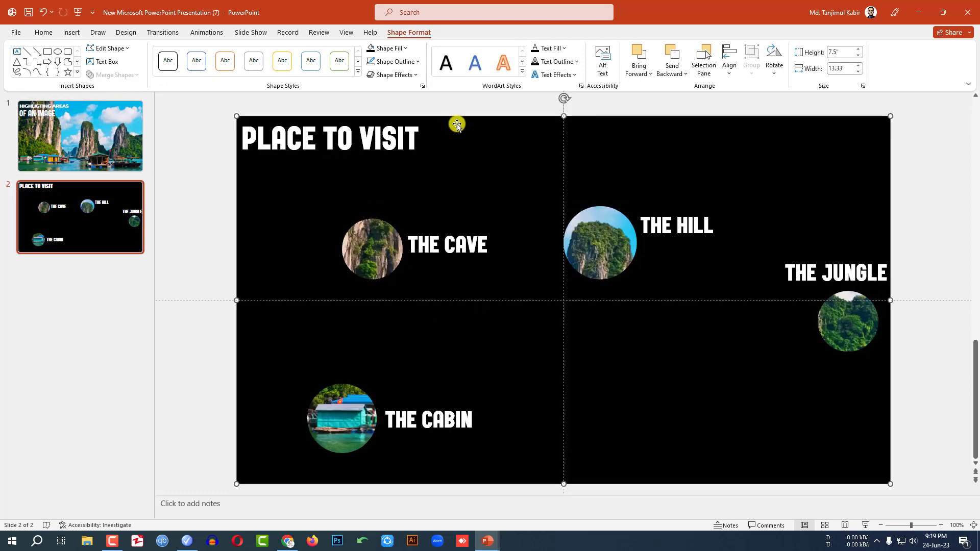
mouse_move(422, 87)
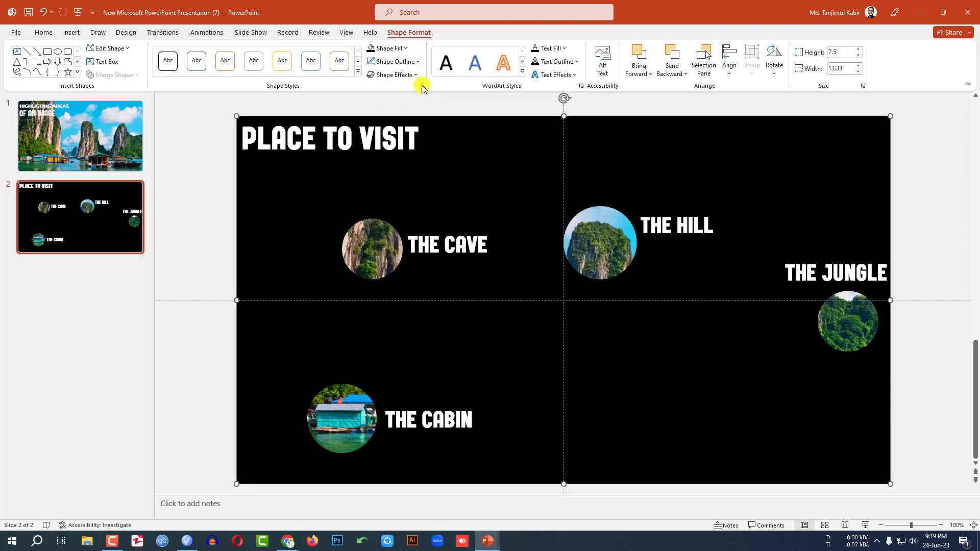
left_click(422, 86)
type("40")
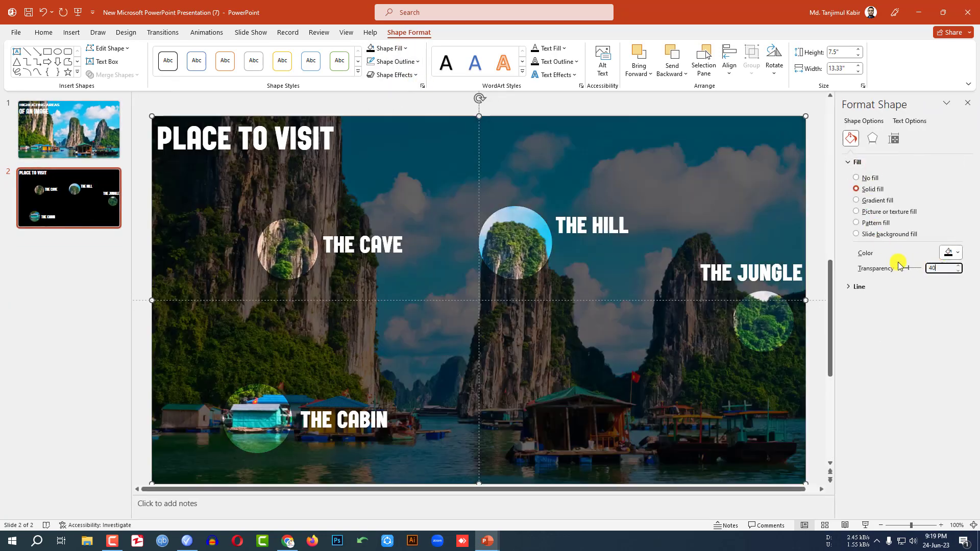
left_click(443, 224)
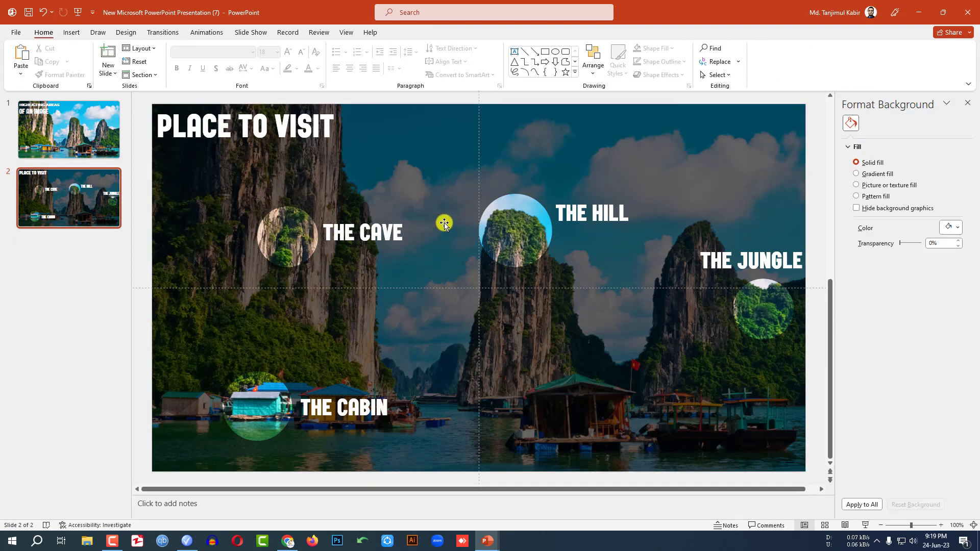
mouse_move(465, 217)
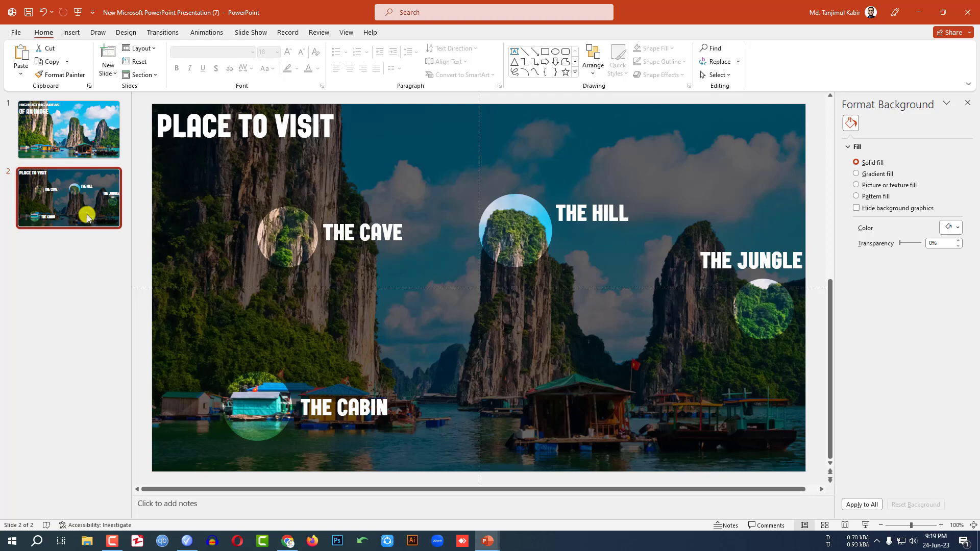
- Apply a Zoom transition with duration 01.50 to slide 2, then select slide 1
left_click(162, 32)
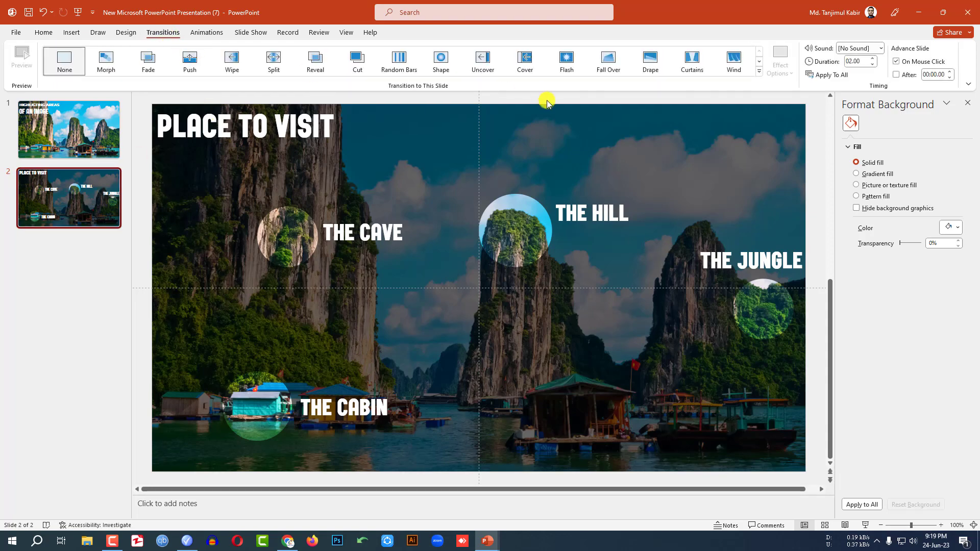
left_click(757, 72)
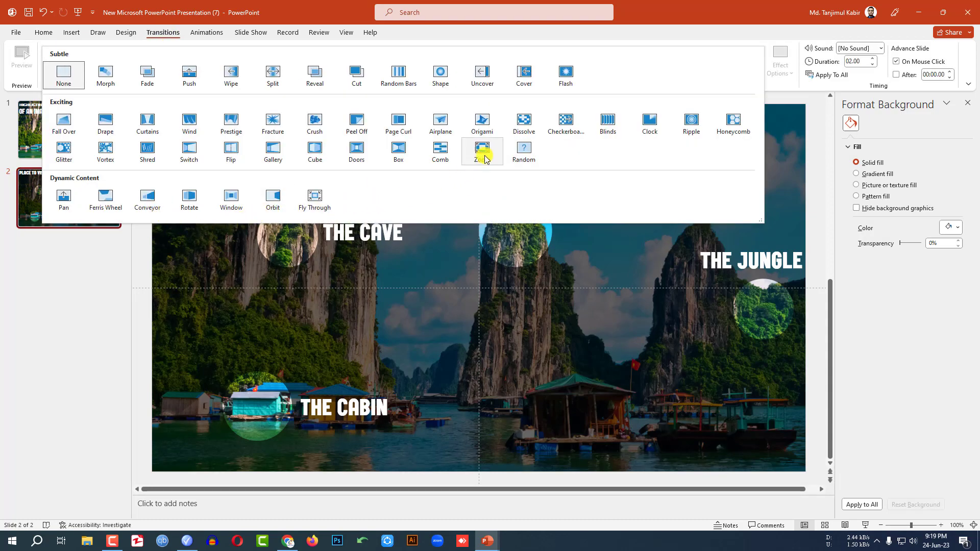
left_click(481, 151)
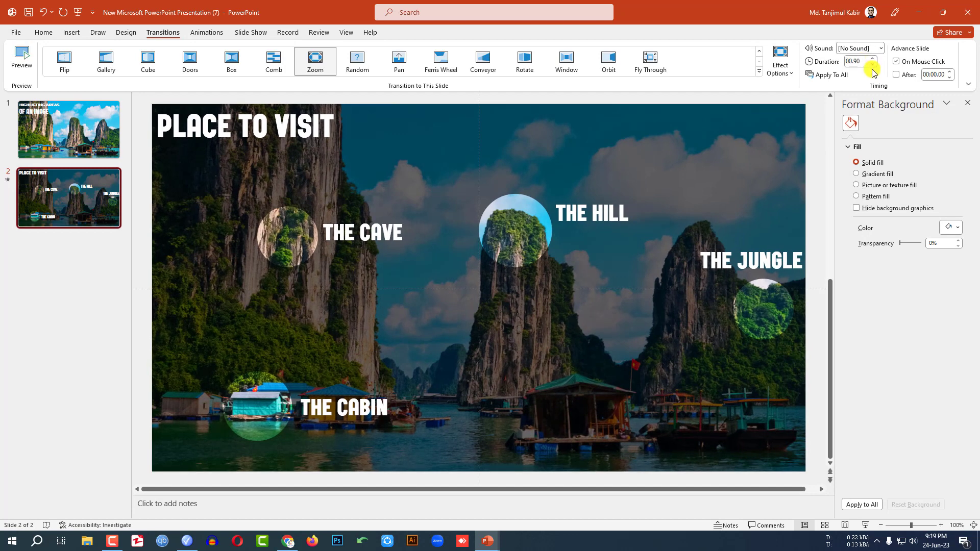
left_click(873, 58)
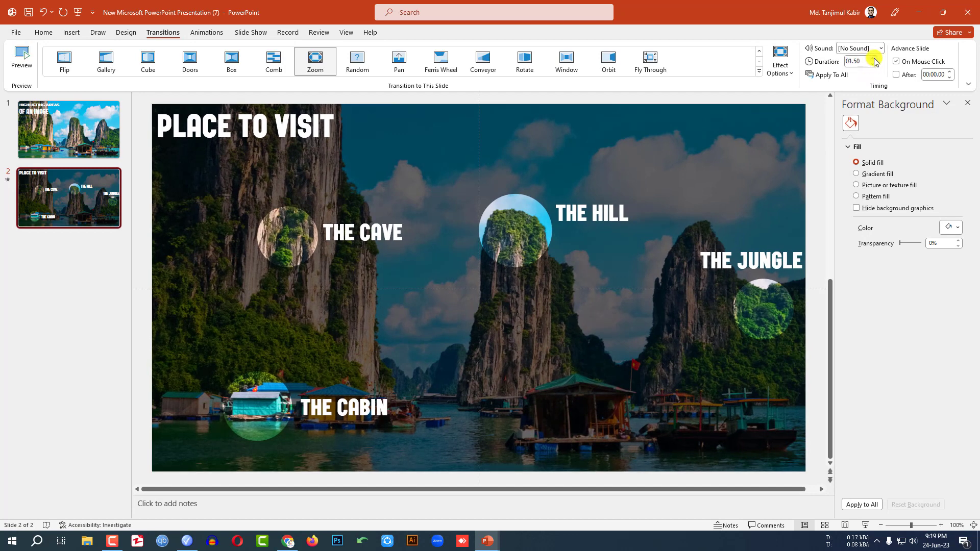
left_click(68, 129)
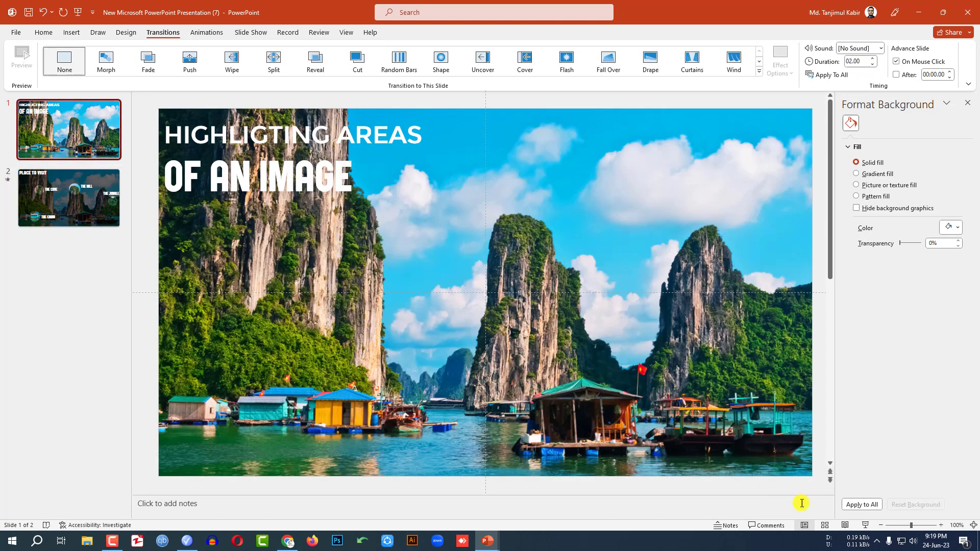